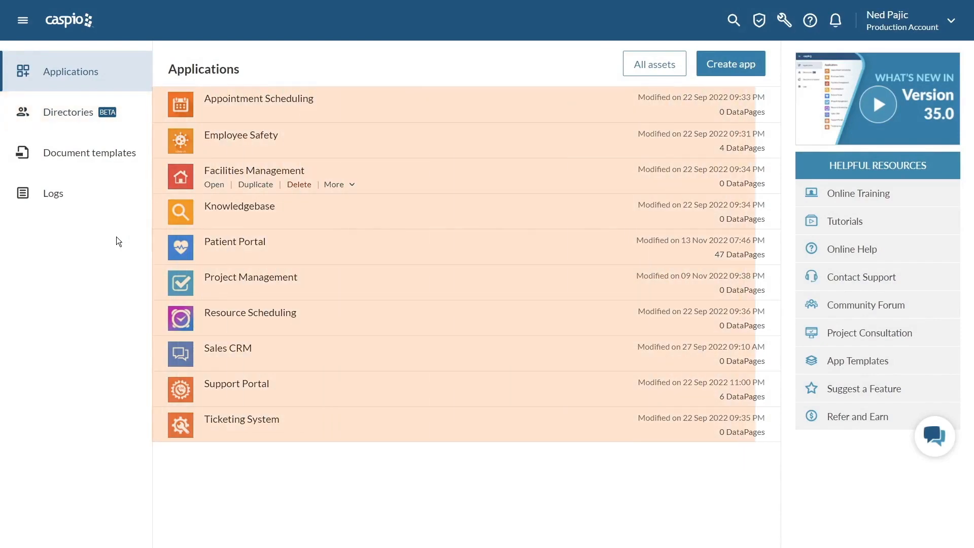
Filter Employees users by Active then Suspended, and return to the Directories list.
{"action": "left_click", "coordinate": [68, 112]}
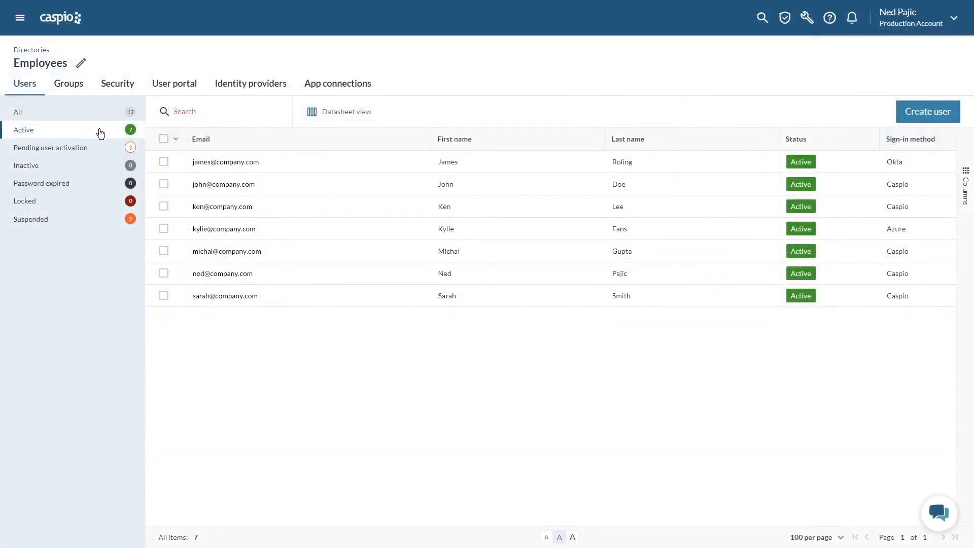
{"action": "left_click", "coordinate": [30, 219]}
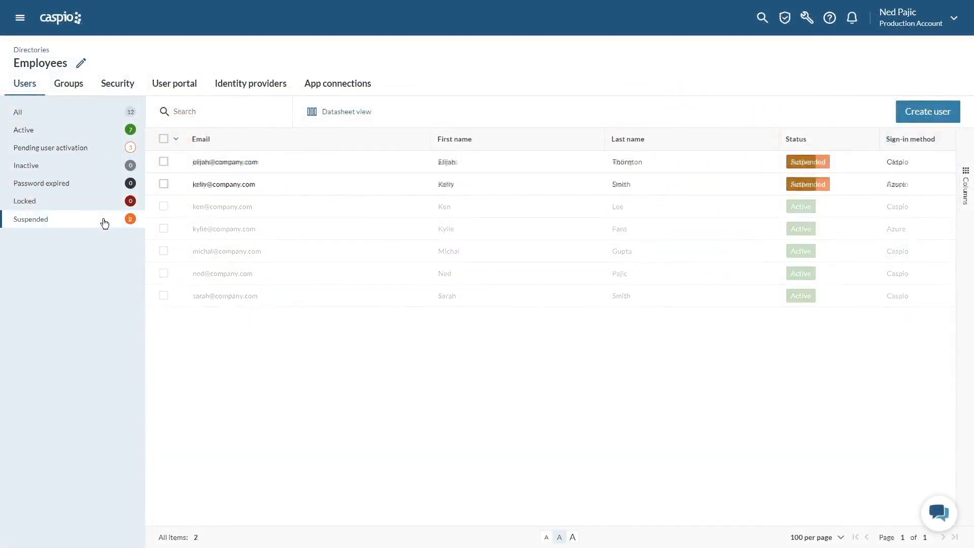
{"action": "left_click", "coordinate": [19, 17]}
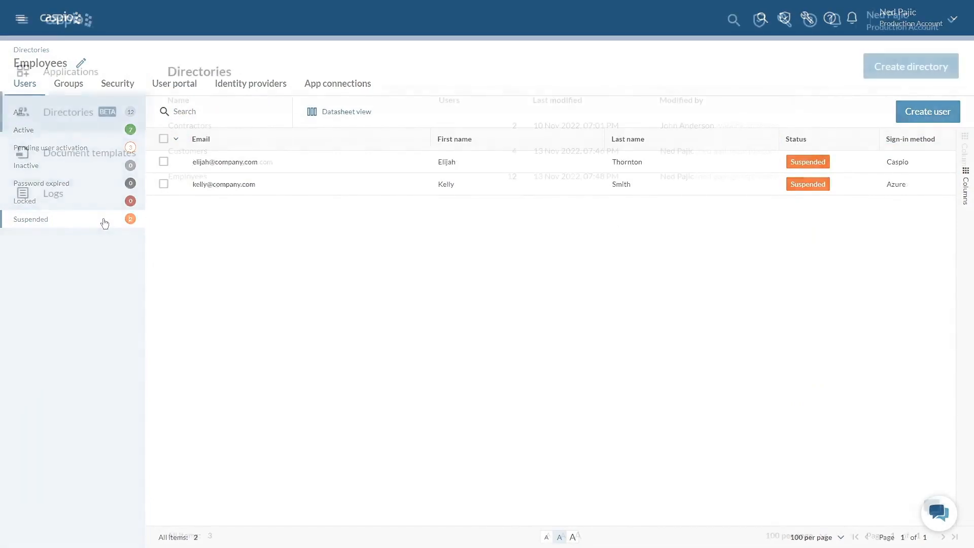
{"action": "left_click", "coordinate": [69, 112]}
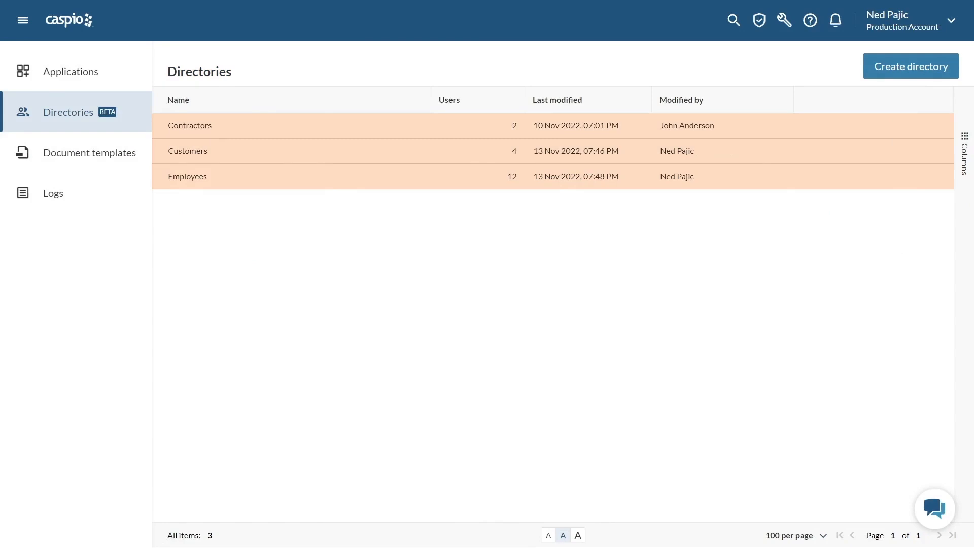
Start a new Employees user, activated immediately with a generated password, and choose its groups.
{"action": "left_click", "coordinate": [187, 176]}
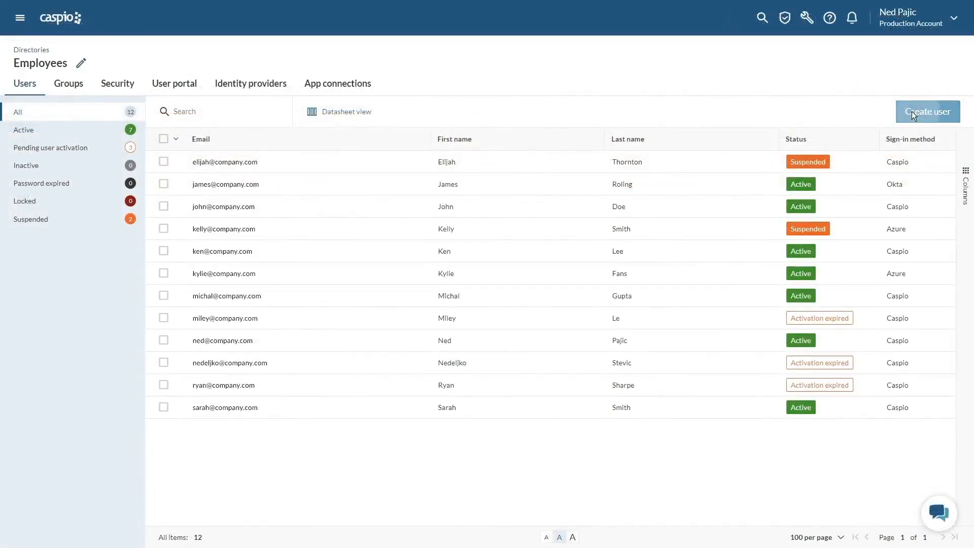
{"action": "left_click", "coordinate": [927, 111]}
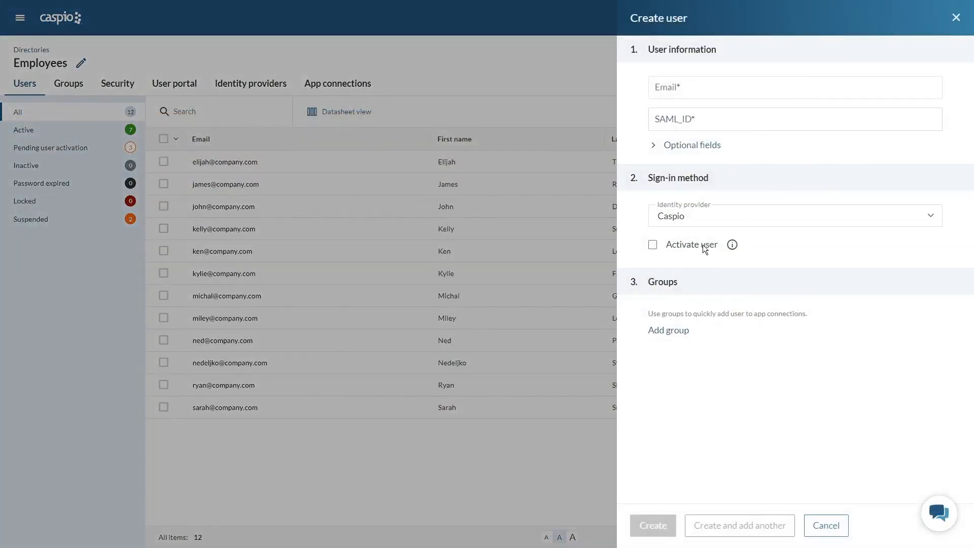
{"action": "left_click", "coordinate": [653, 244]}
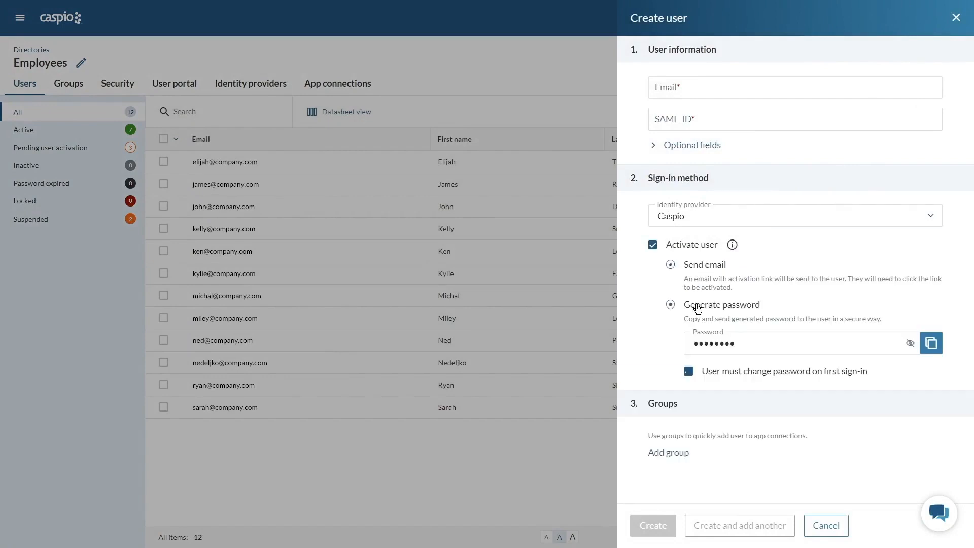
{"action": "left_click", "coordinate": [669, 452]}
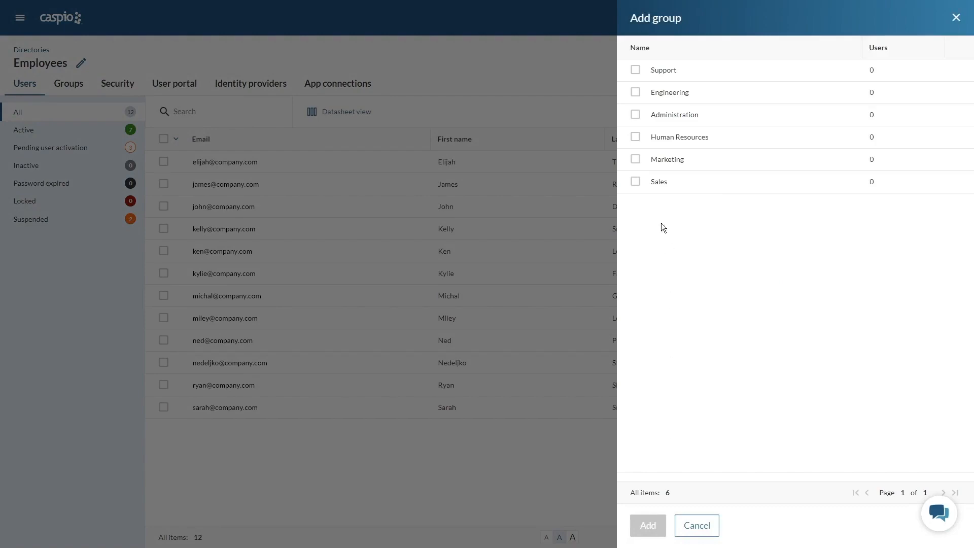
{"action": "left_click", "coordinate": [634, 182]}
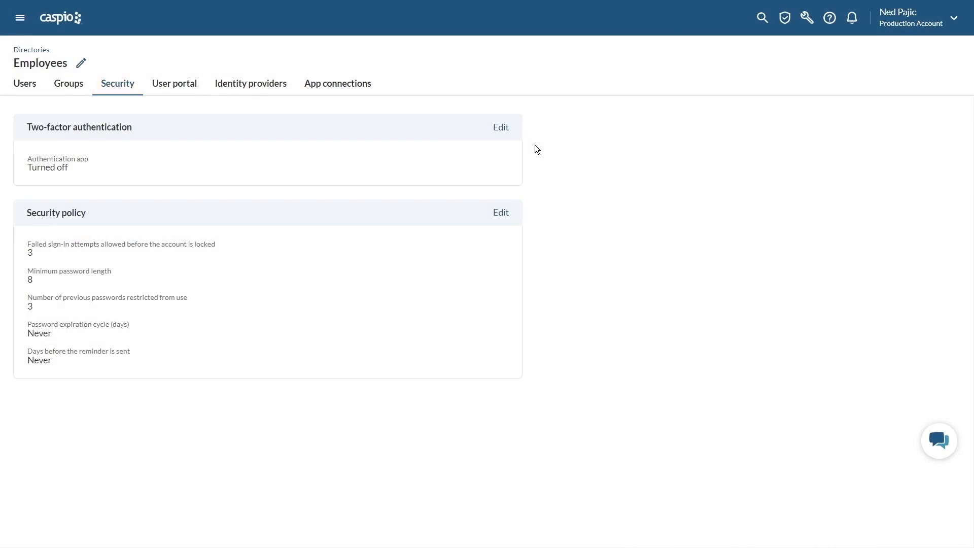
Review two-factor authentication, then edit the security policy to enforce password expiration.
{"action": "left_click", "coordinate": [501, 128]}
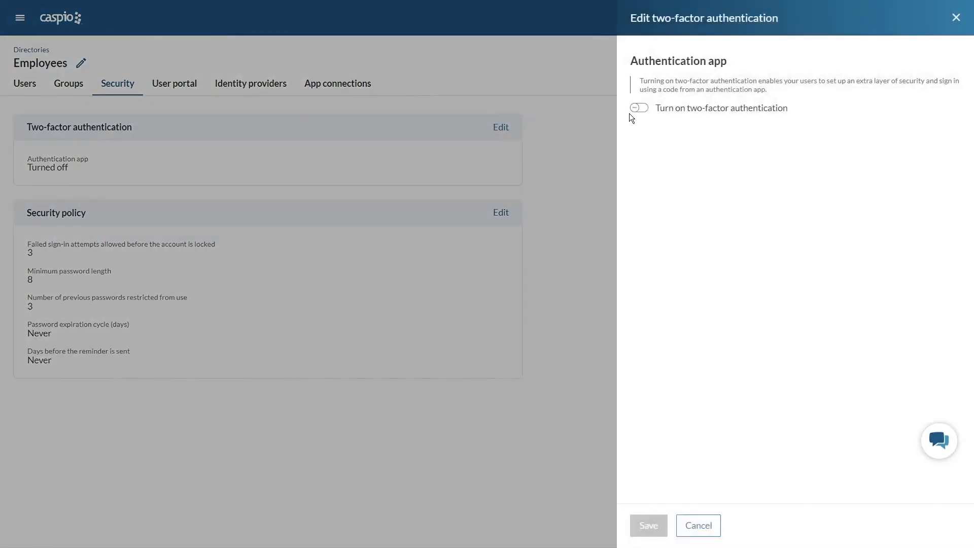
{"action": "left_click", "coordinate": [501, 212]}
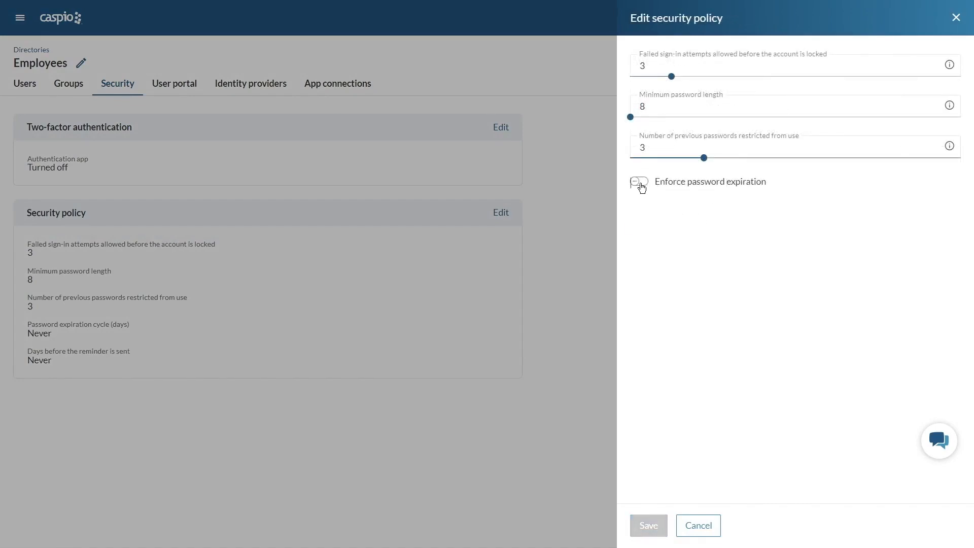
{"action": "left_click", "coordinate": [636, 181]}
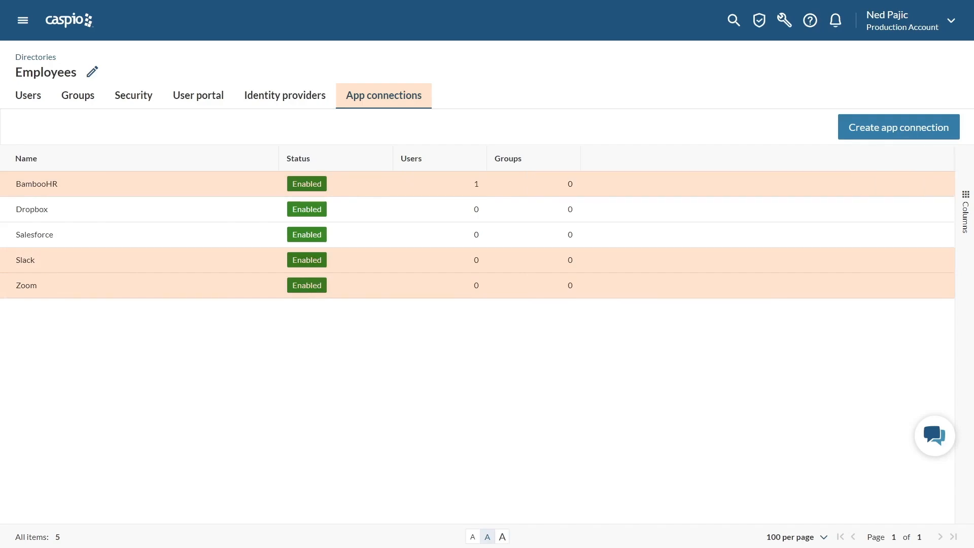
Show the Employees app connections: BambooHR, Dropbox, Salesforce, Slack and Zoom.
{"action": "left_click", "coordinate": [284, 95]}
{"action": "type", "text": "ashel"}
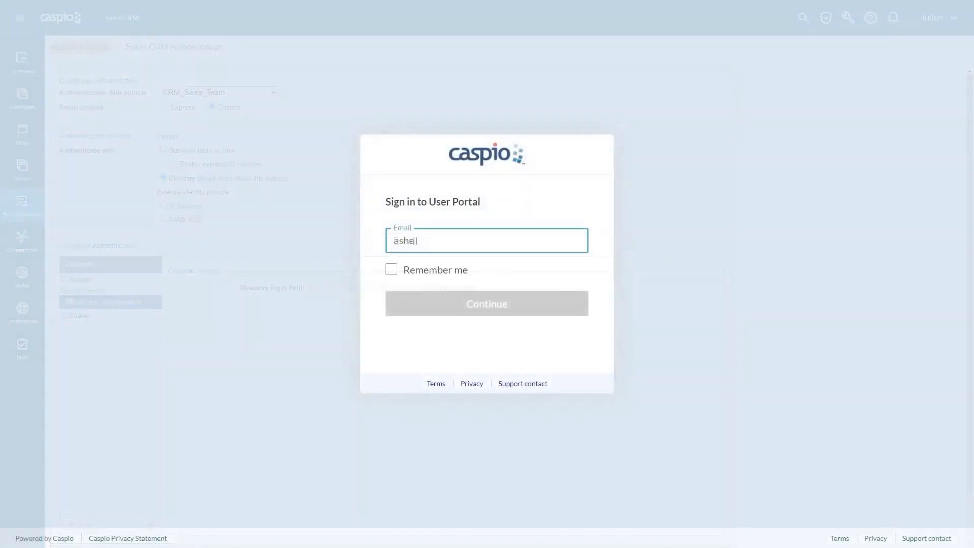
Sign in through the Caspio User Portal to reach the Sales CRM dashboard.
{"action": "left_click", "coordinate": [486, 303]}
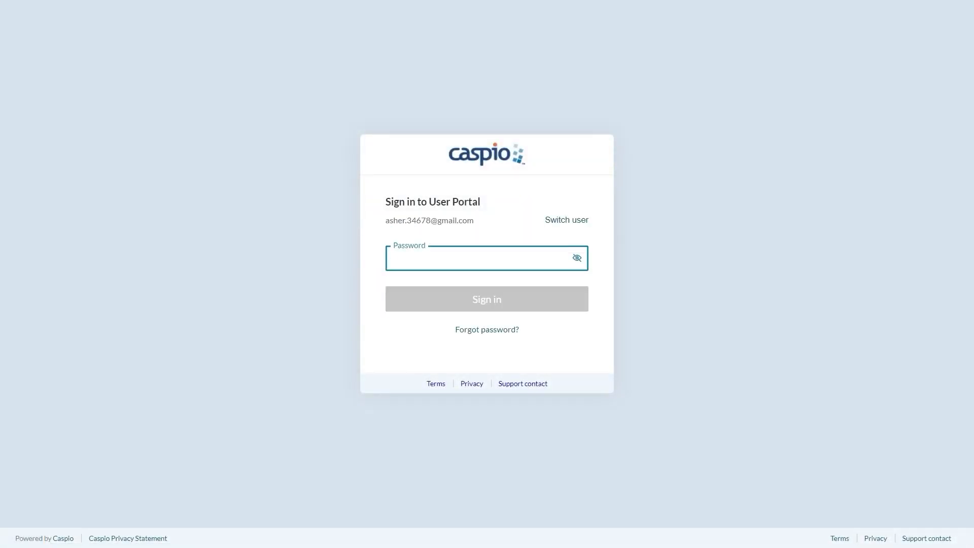
{"action": "left_click", "coordinate": [486, 299]}
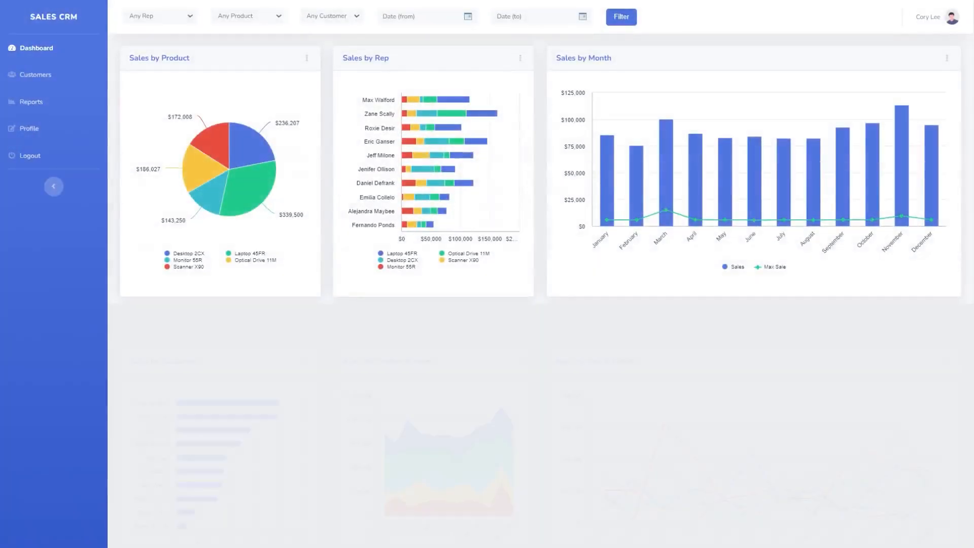